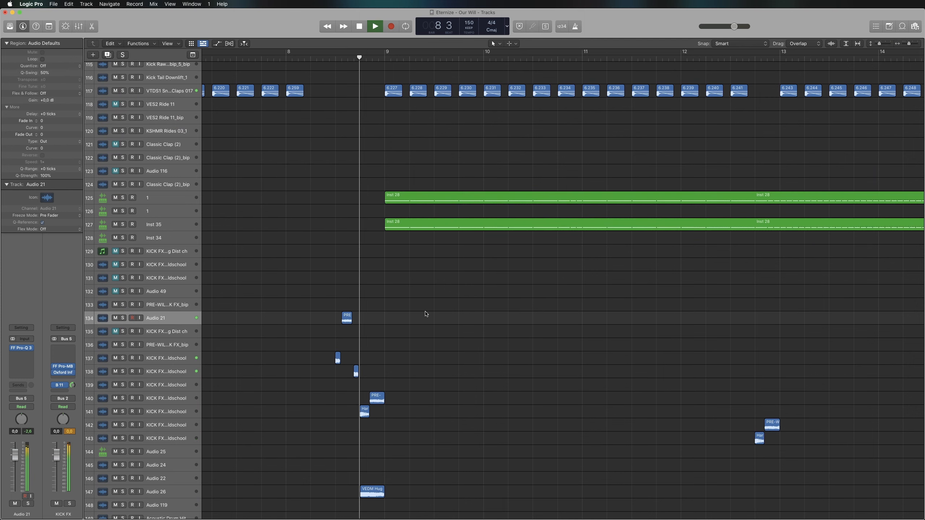
Start playback of the intro with the lead, chord and saw synth tracks in view.
left_click(374, 26)
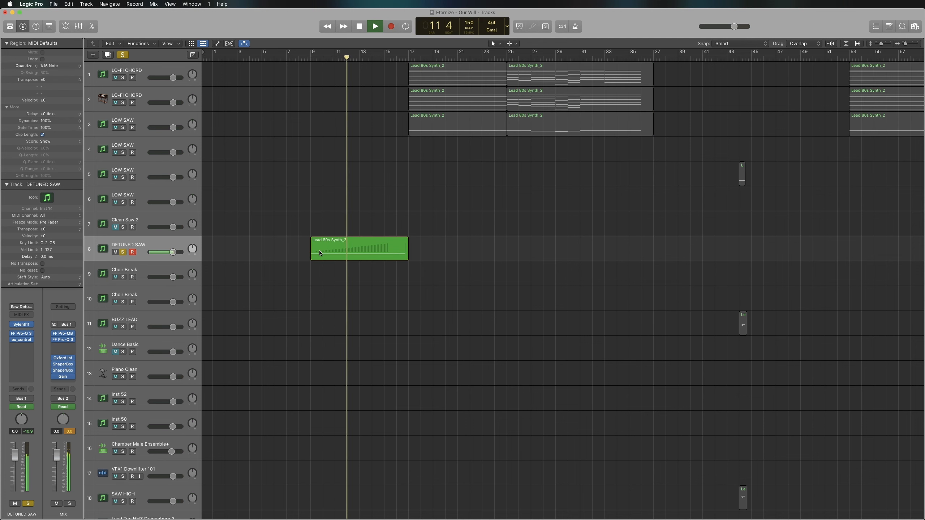
double_click(359, 248)
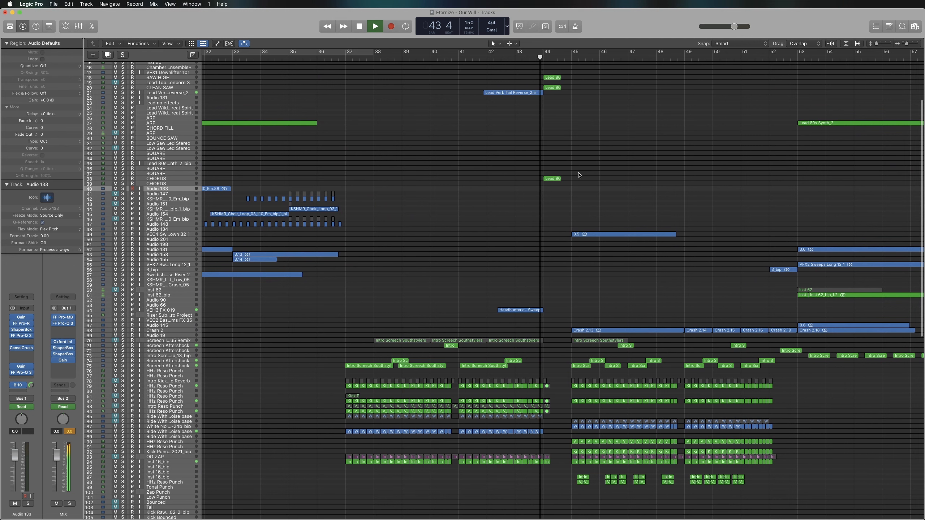
left_click(374, 26)
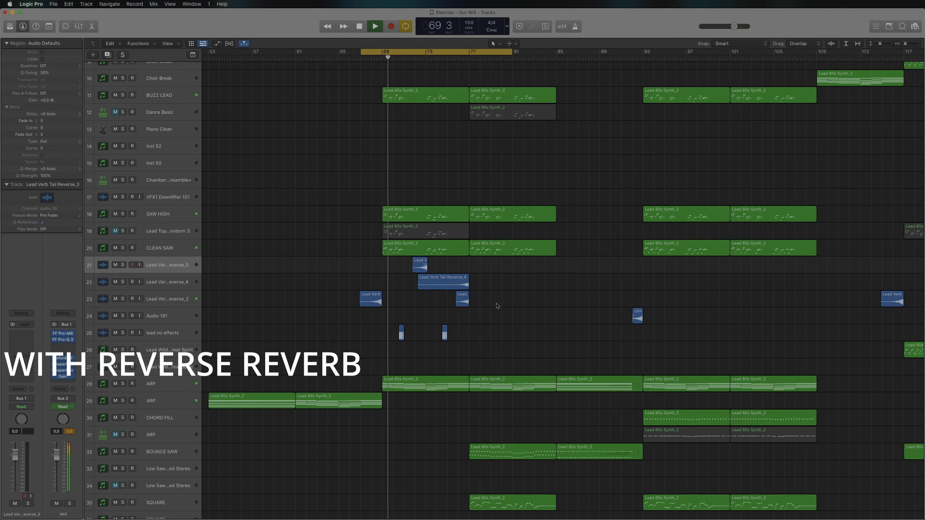
Play the cycled bars 69–81 to hear the lead's reverse reverb tails.
left_click(375, 26)
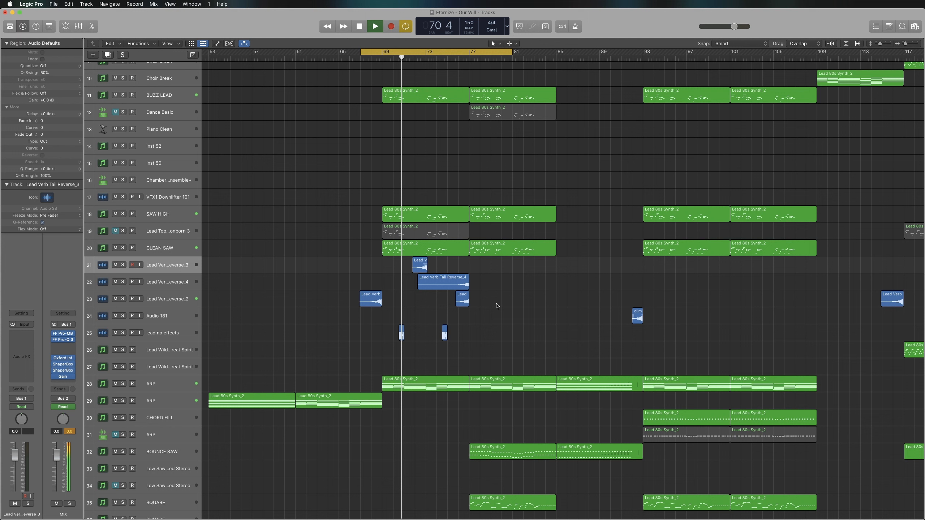
left_click(374, 26)
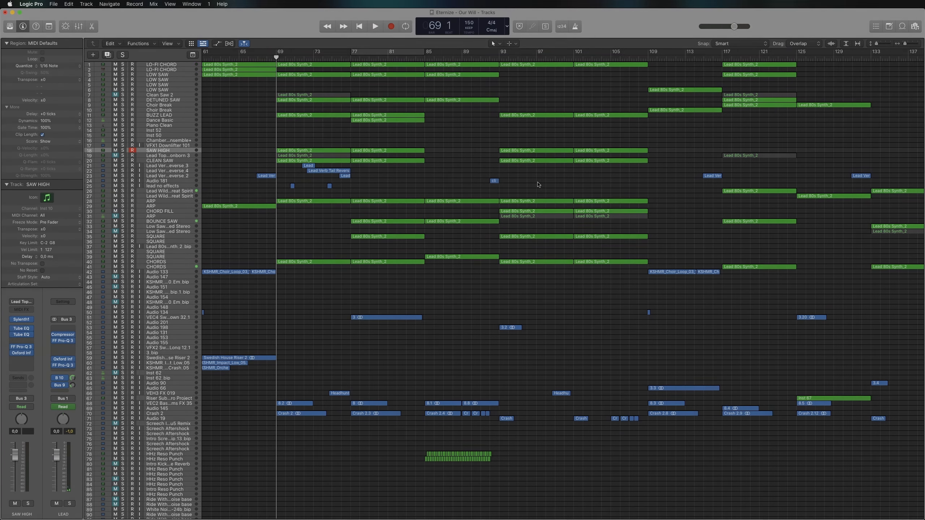
Play from bar 69 across the full arrangement, stop, then restart playback.
left_click(375, 26)
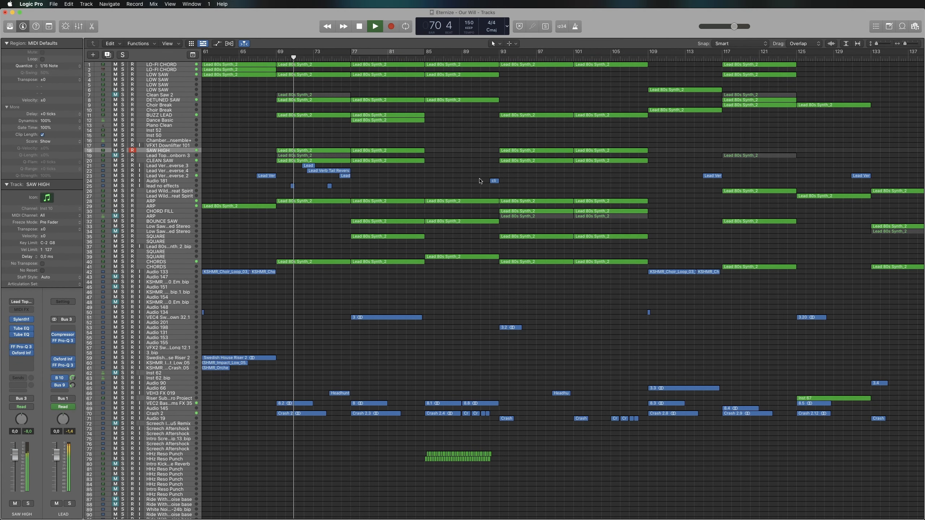
left_click(359, 26)
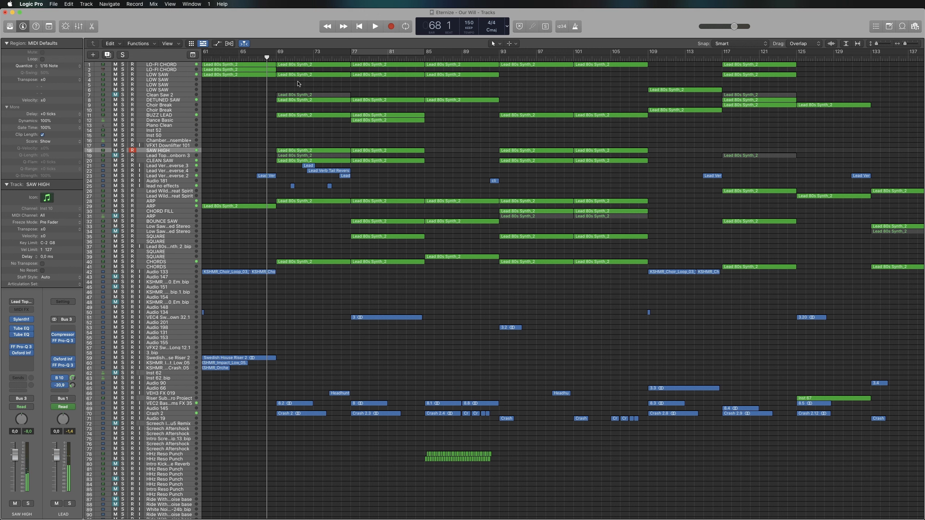
left_click(375, 26)
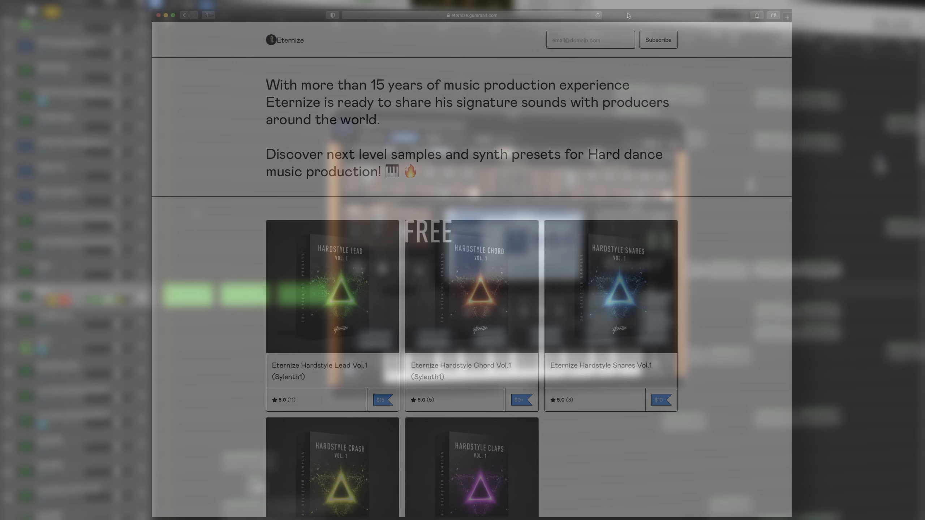
Scroll the Gumroad page down to the grid of five Eternize hardstyle packs with prices.
scroll("down", 3)
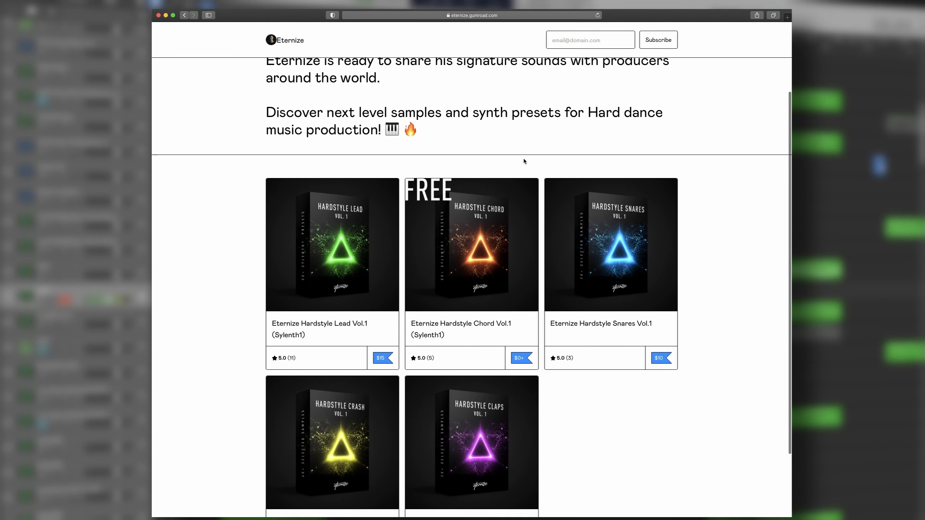
scroll("down", 3)
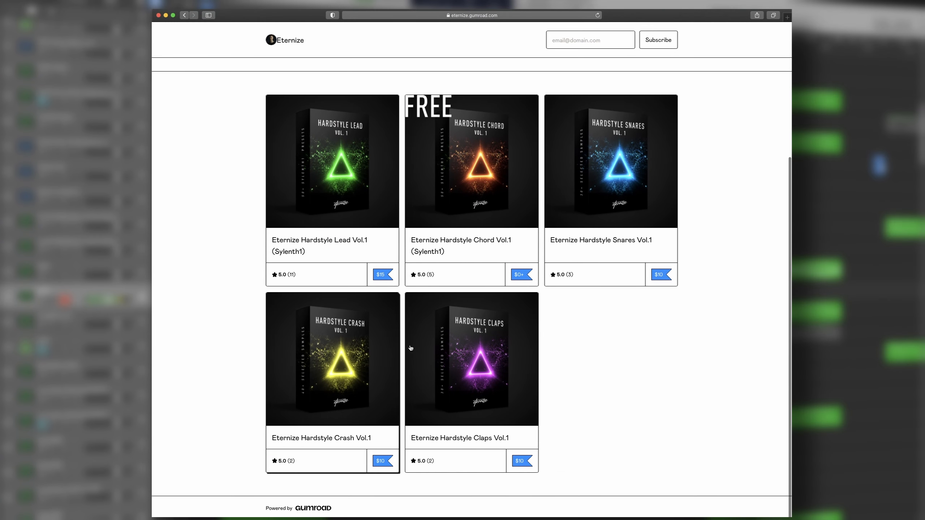